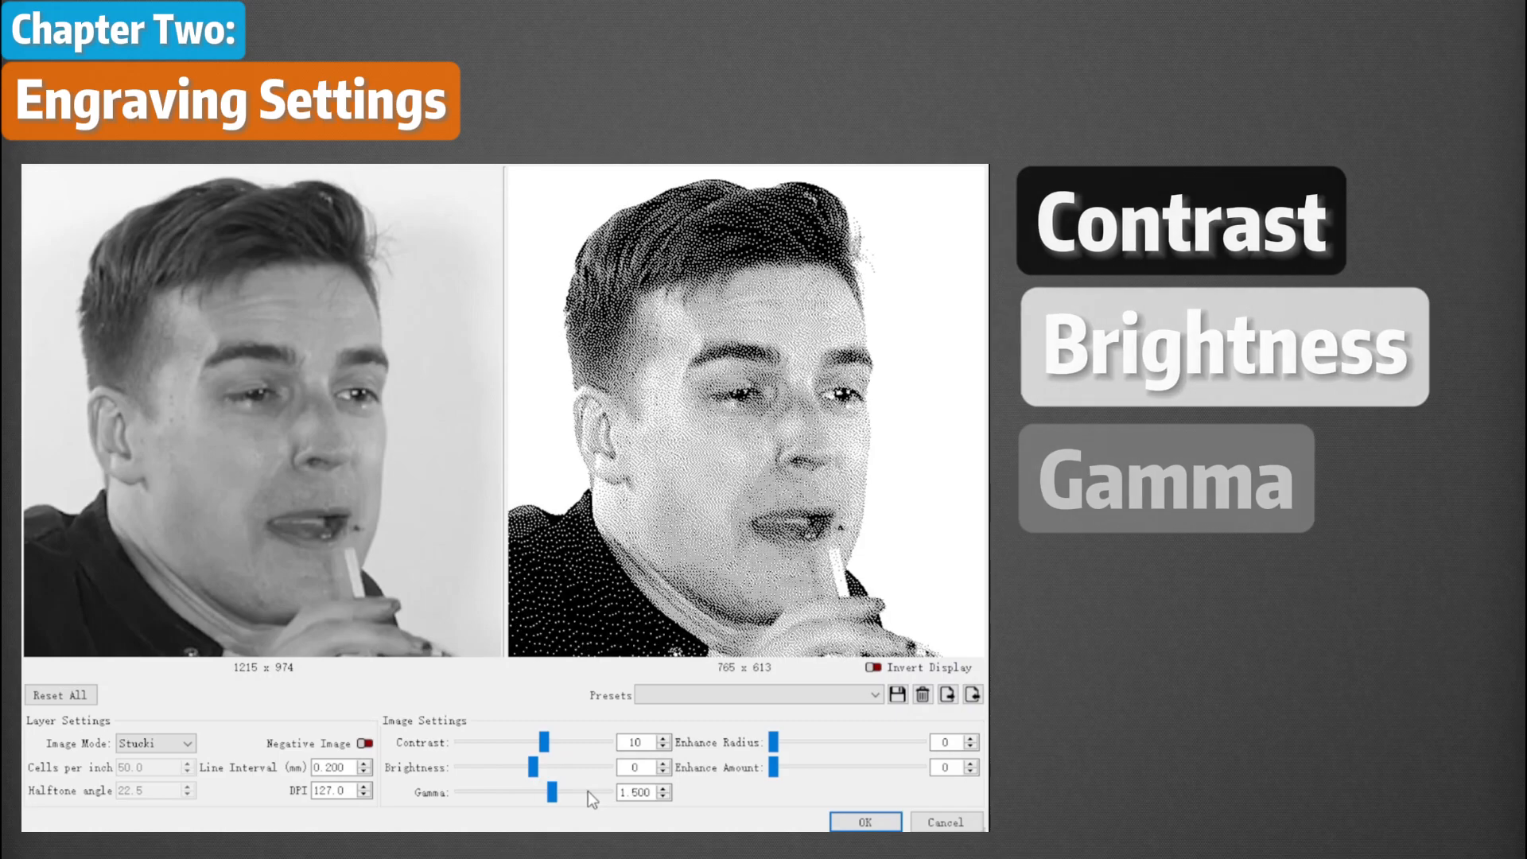
- Drag the Gamma slider to tune the dithered image preview
left_click_drag(769, 741, 833, 741)
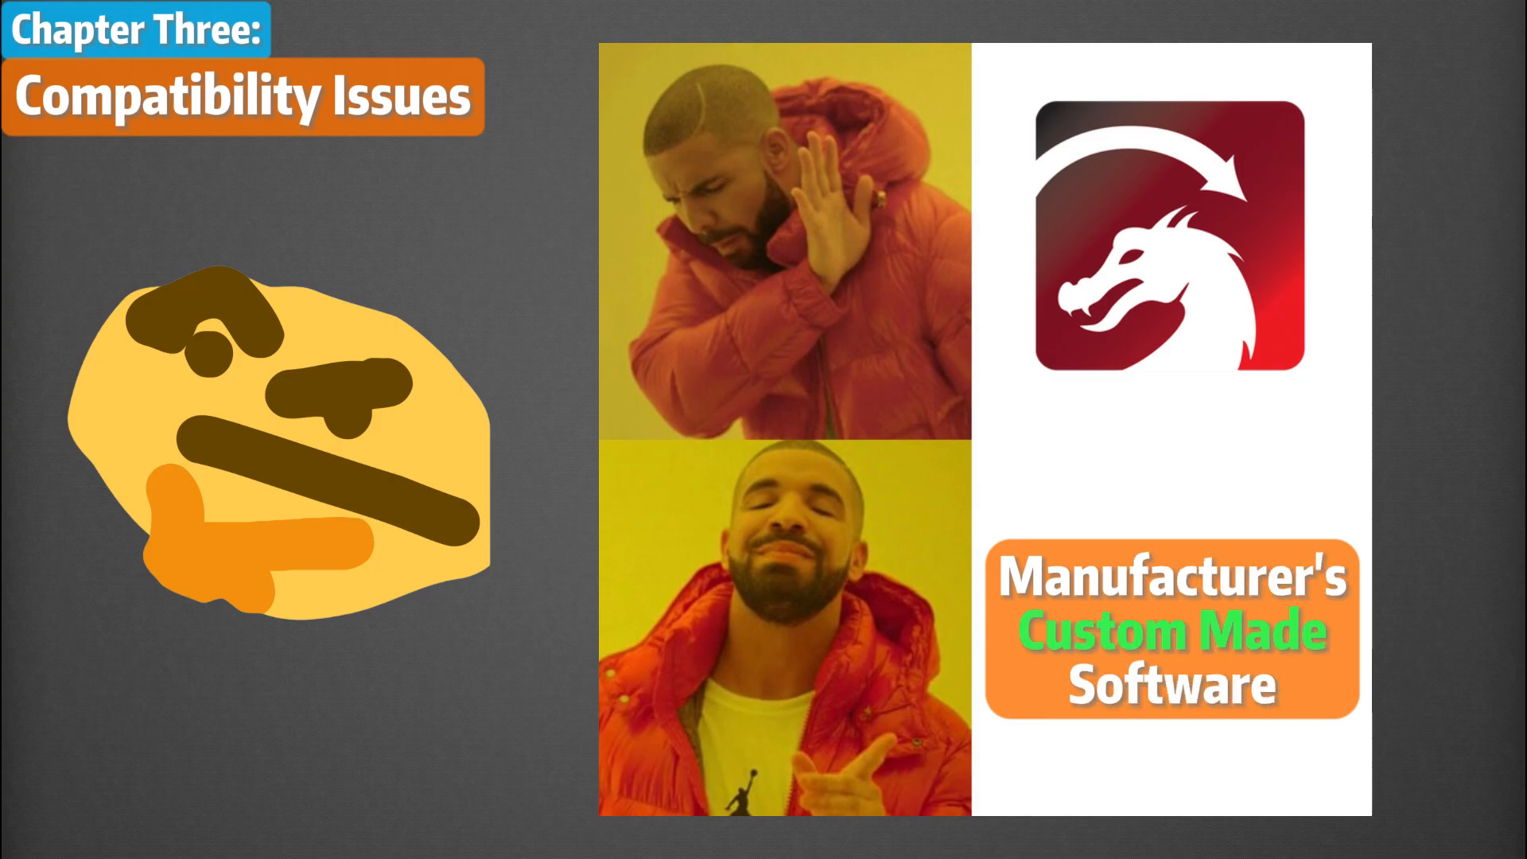
- Open the Preview Window documentation page with F1
key("right")
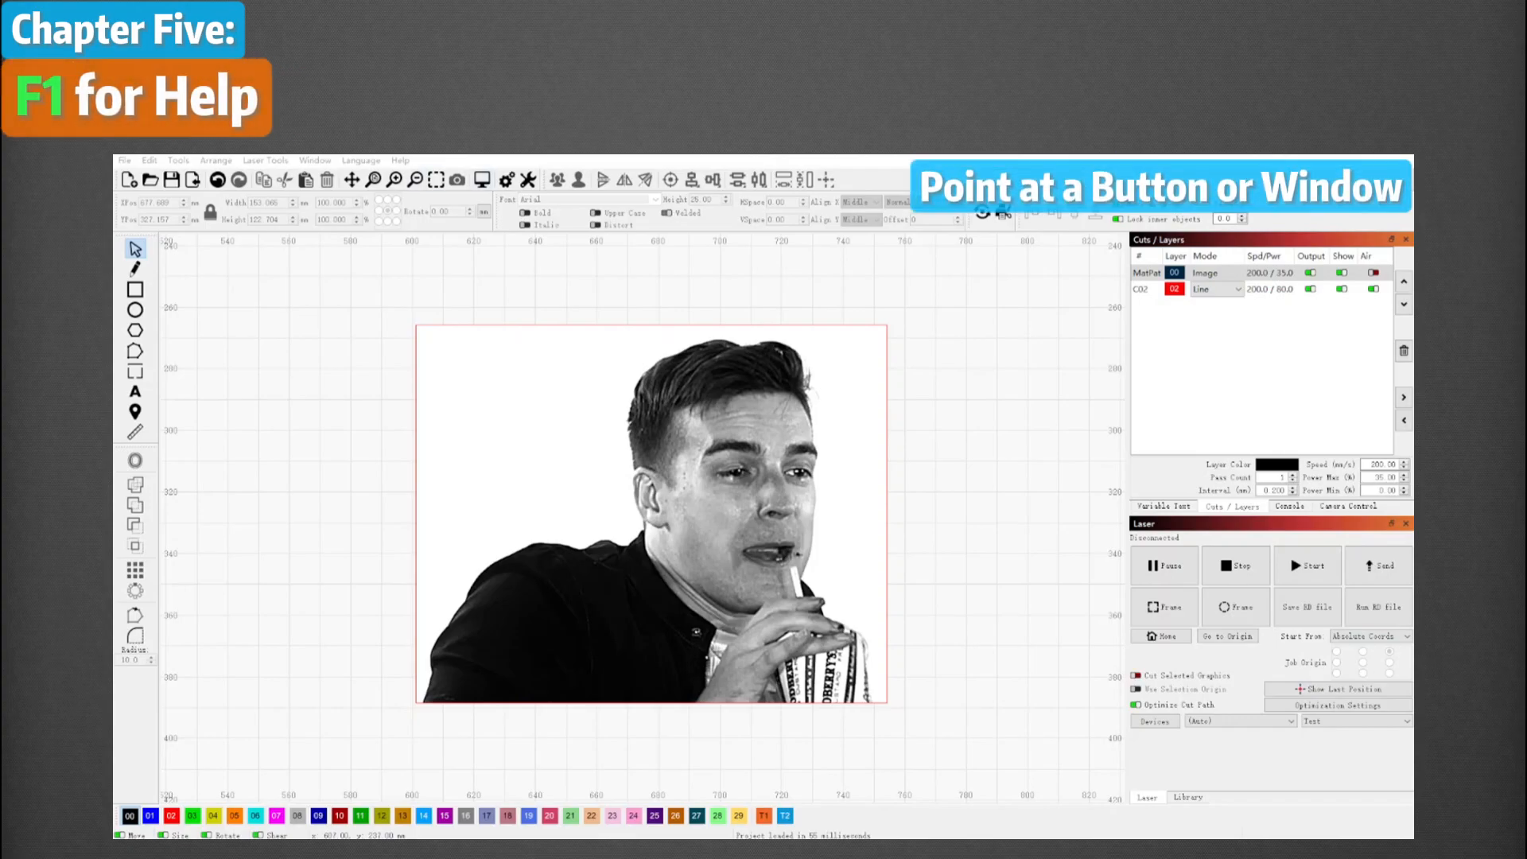
key("f1")
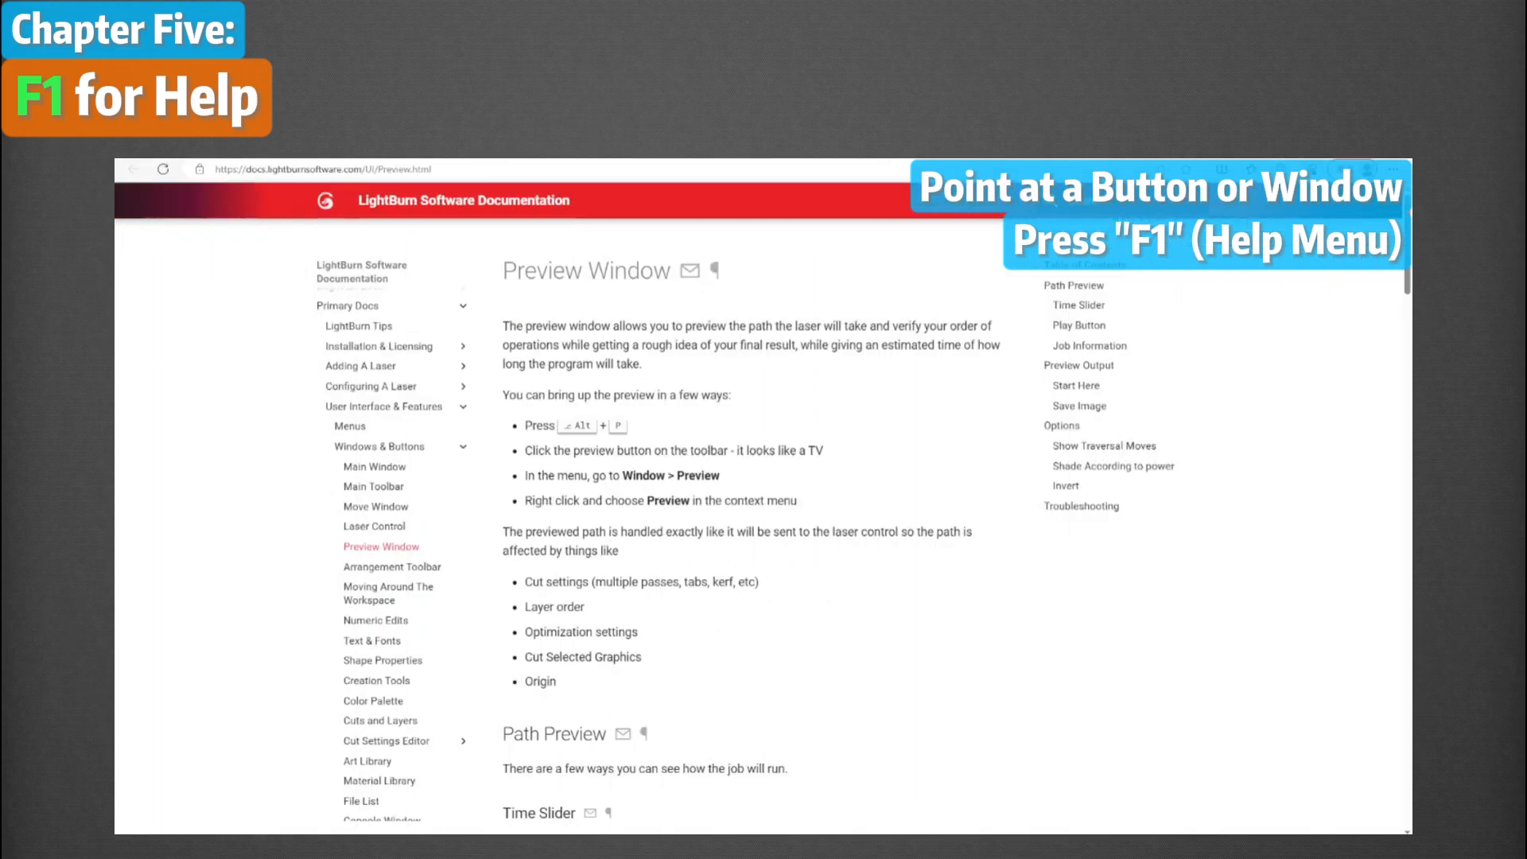
- Scroll the Preview Window help page to the Time Slider and Play Button sections
scroll("down", 3)
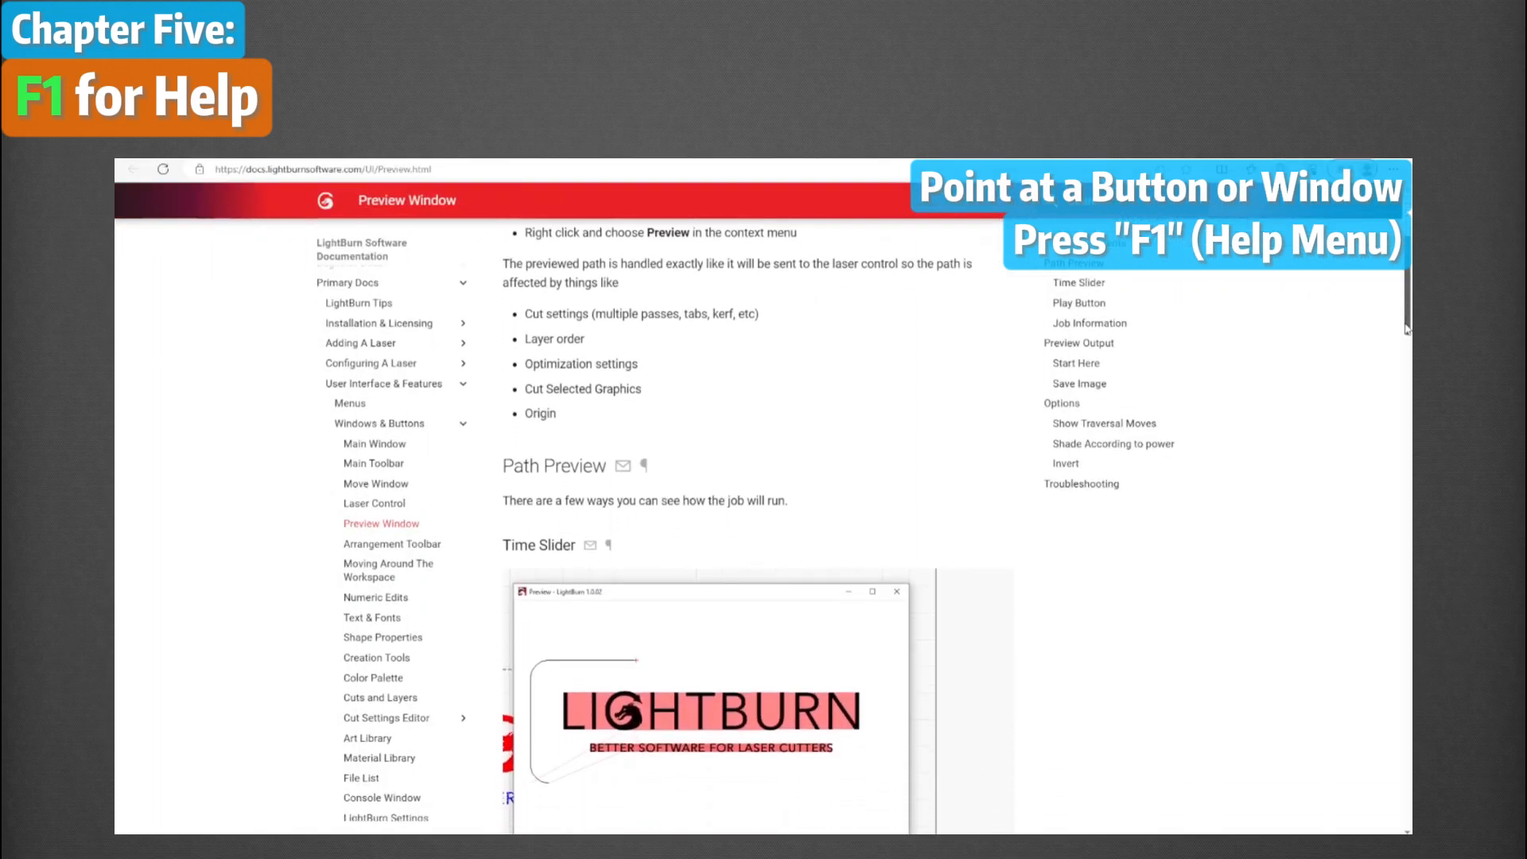
scroll("down", 3)
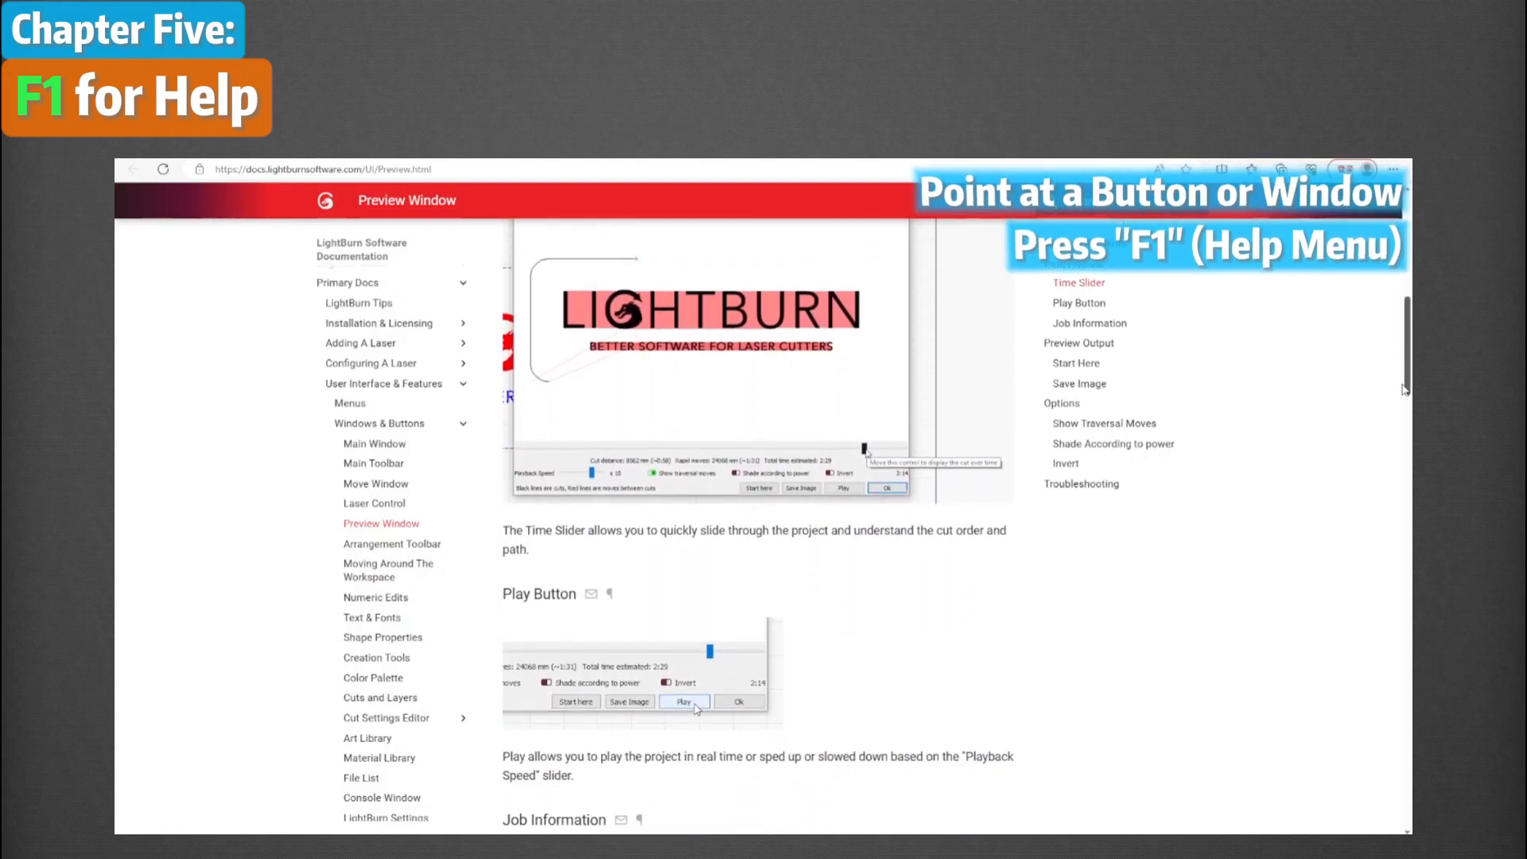
scroll("down", 3)
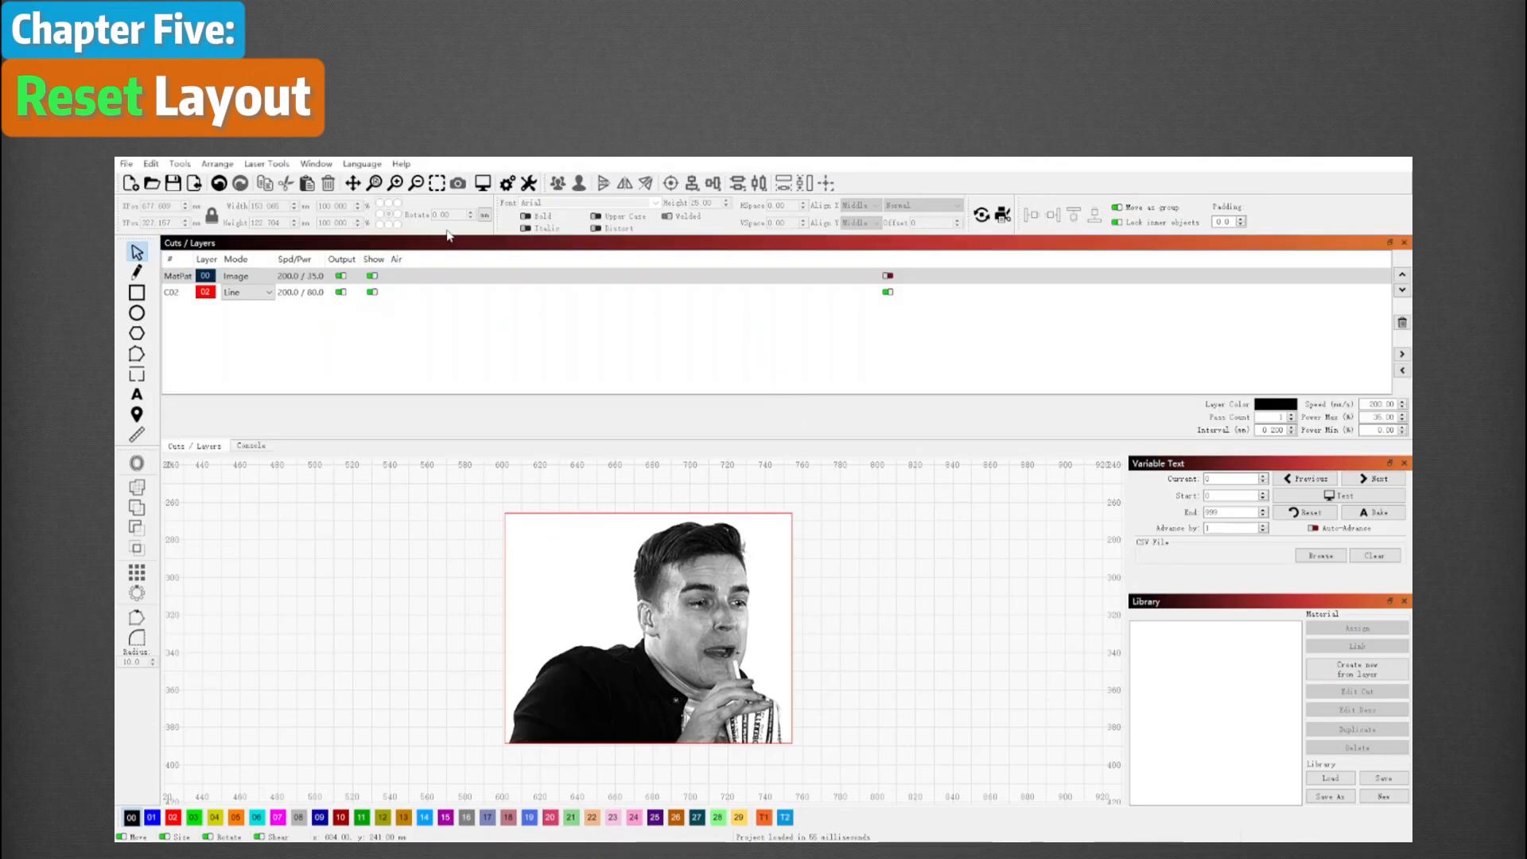
- Apply Window > Reset to Default Layout to restore the default panel arrangement
left_click(250, 446)
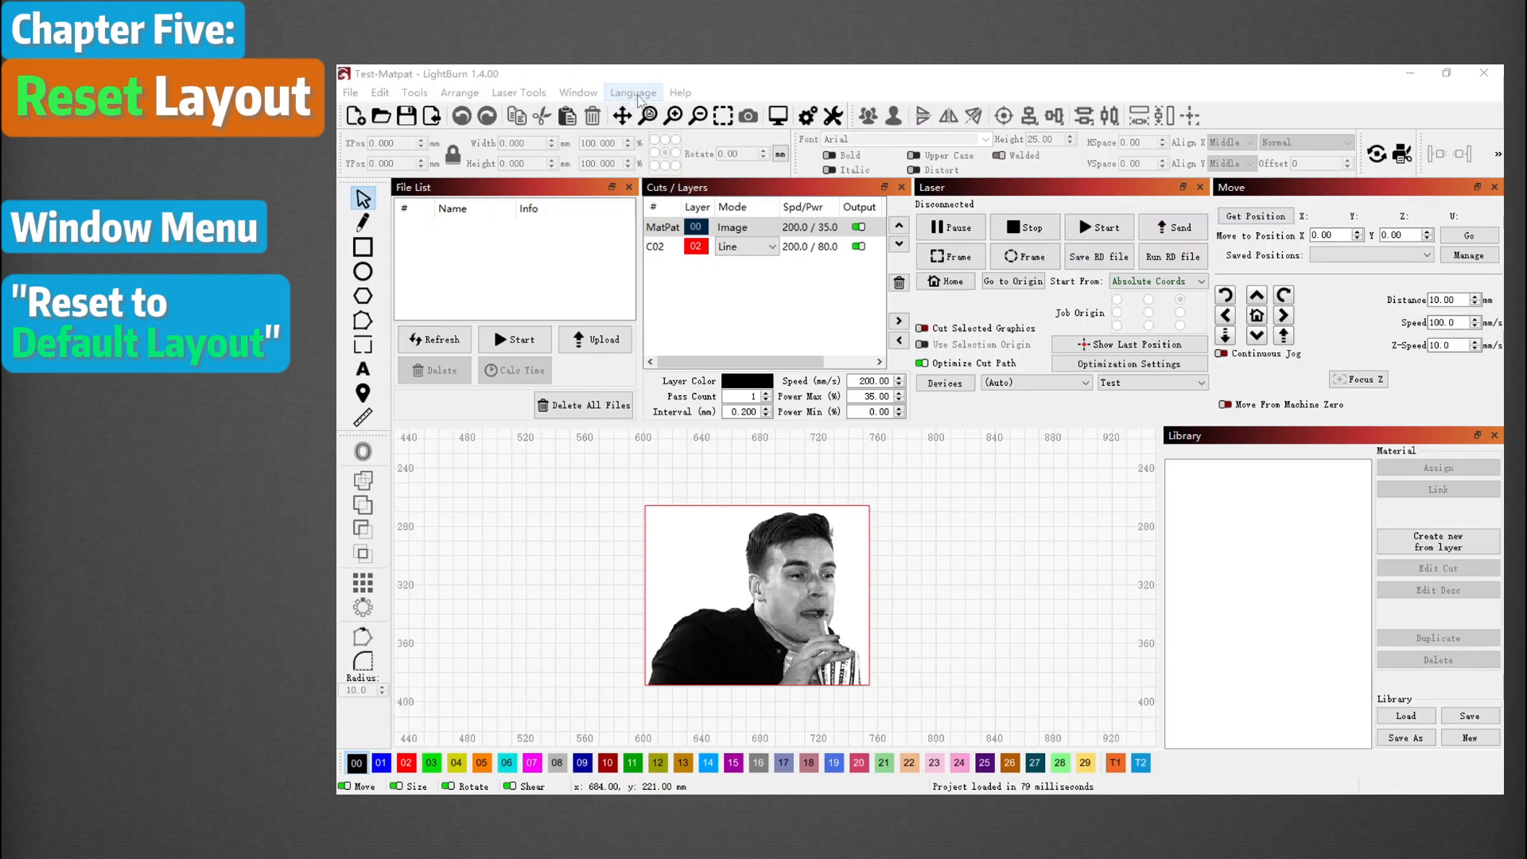
left_click(576, 92)
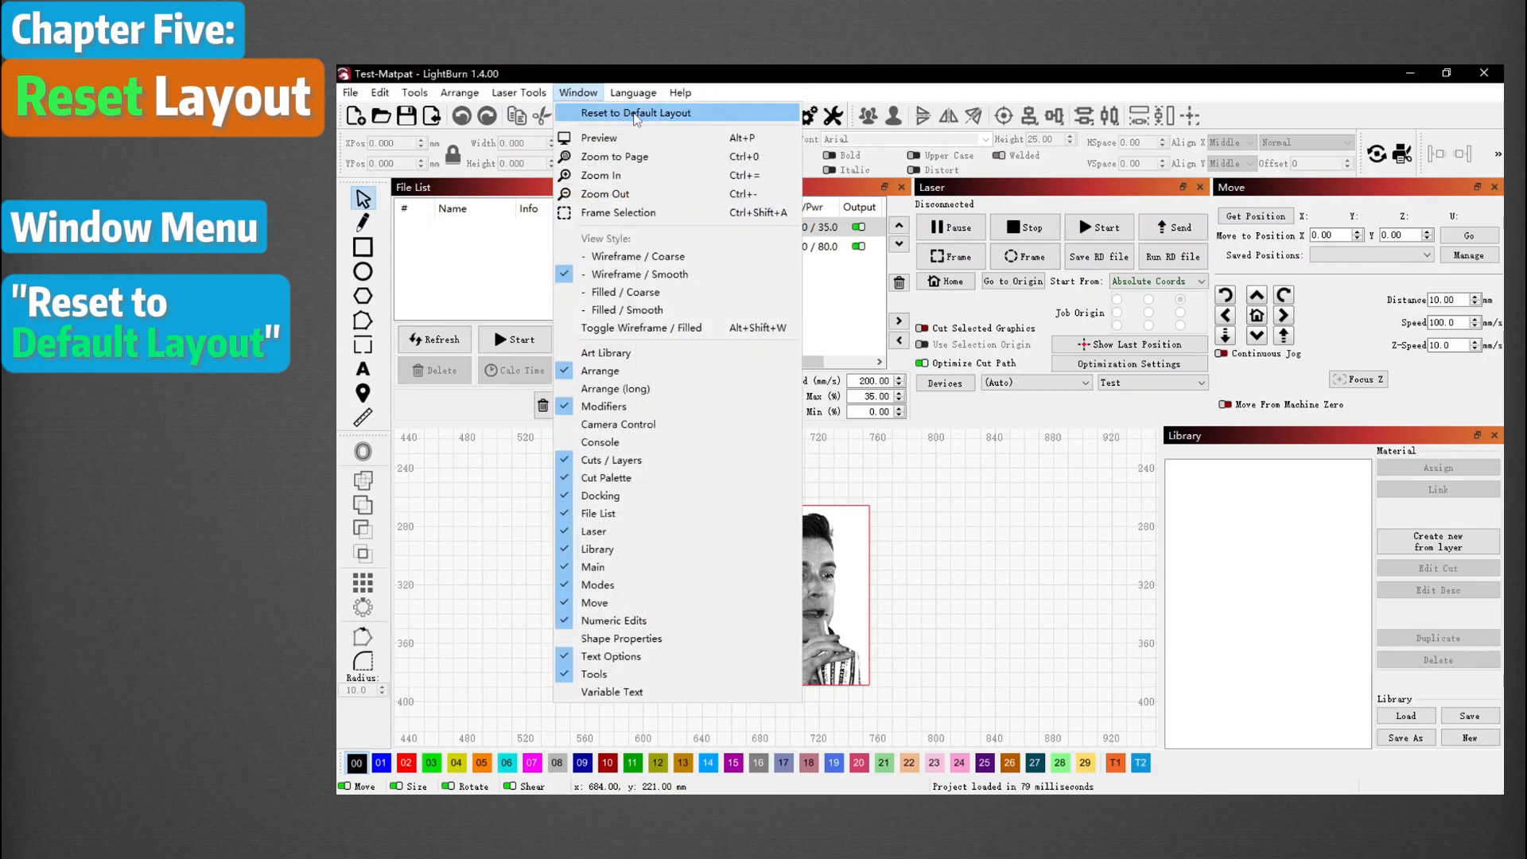
left_click(636, 112)
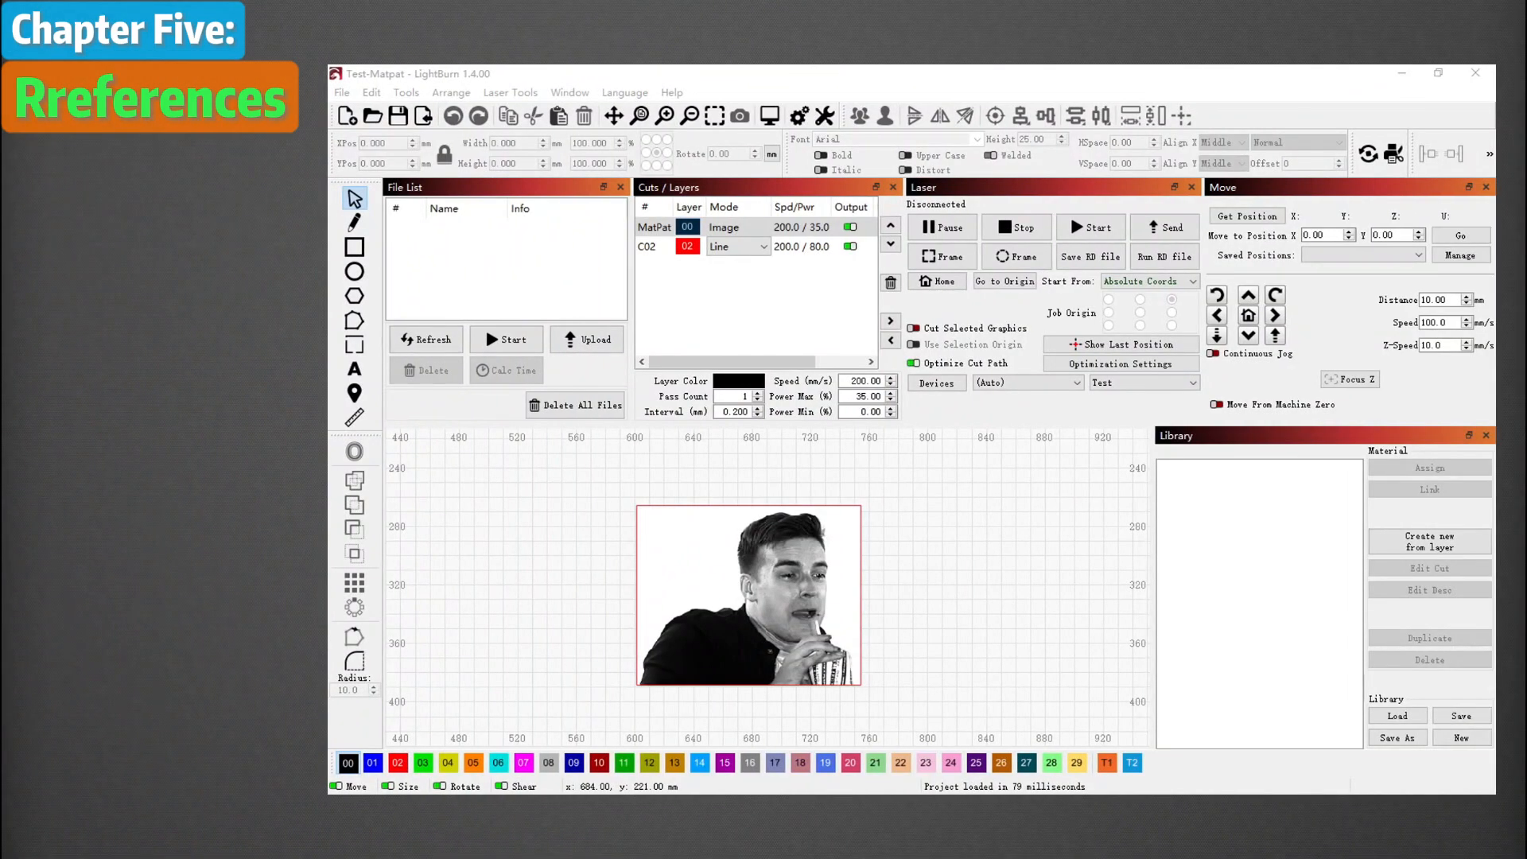
mouse_move(829, 205)
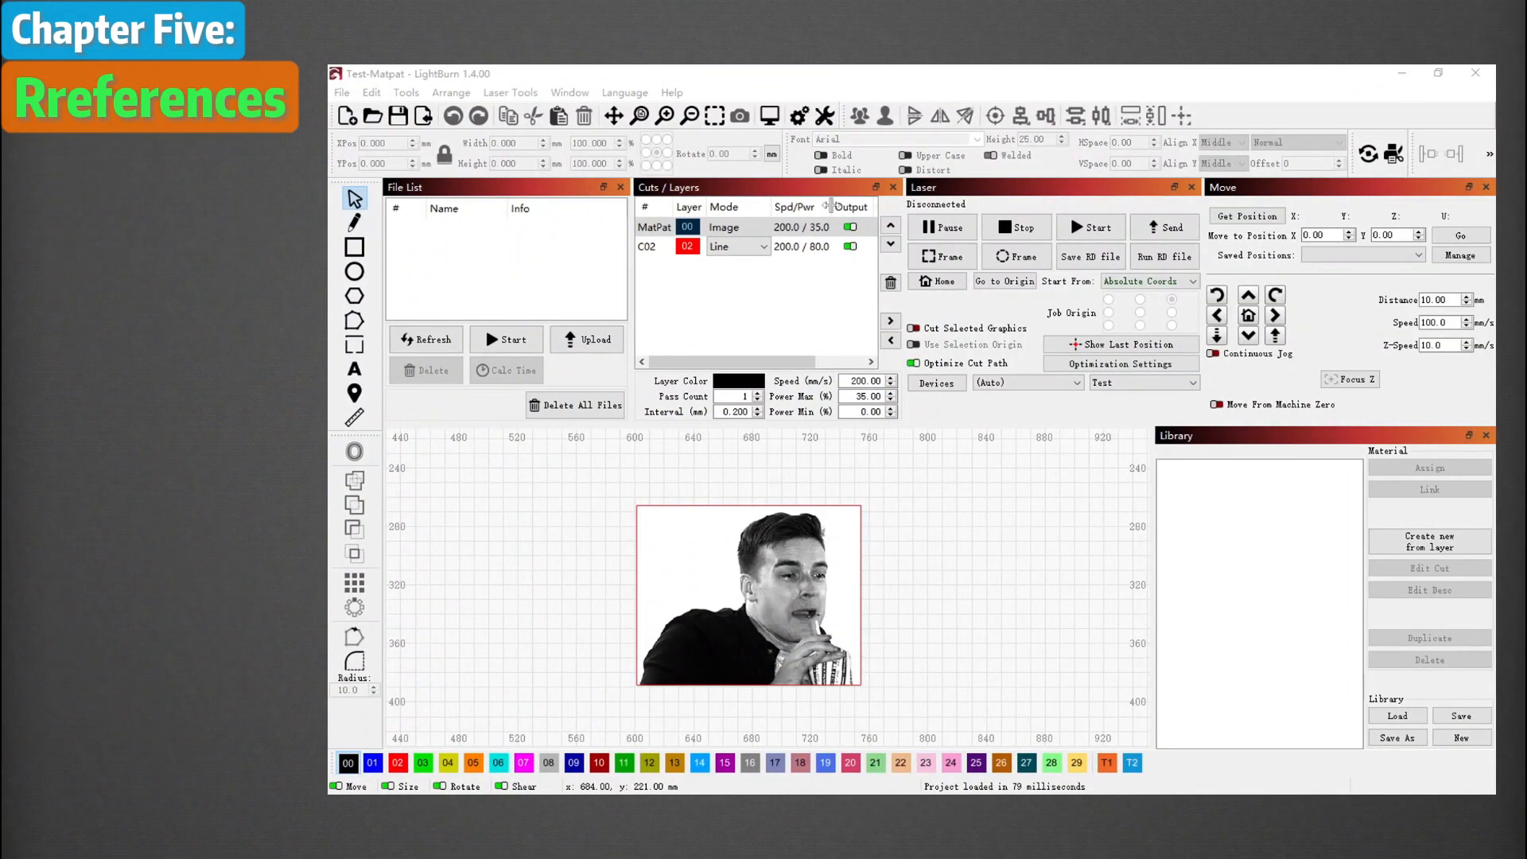
mouse_move(451, 92)
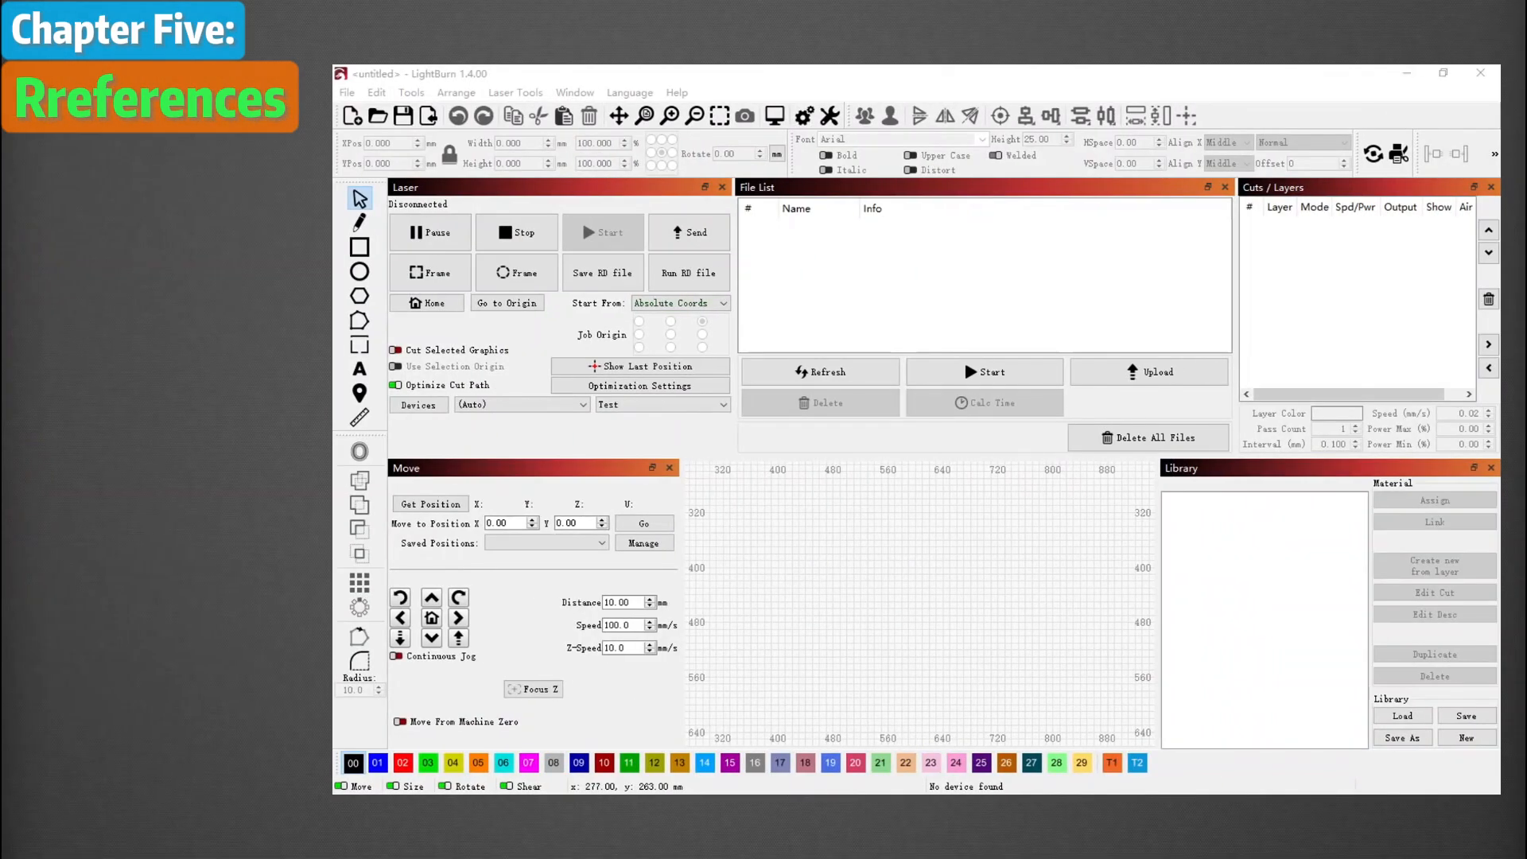
- Export the preferences via File > Export Prefs to a file named 'Test'
left_click(347, 93)
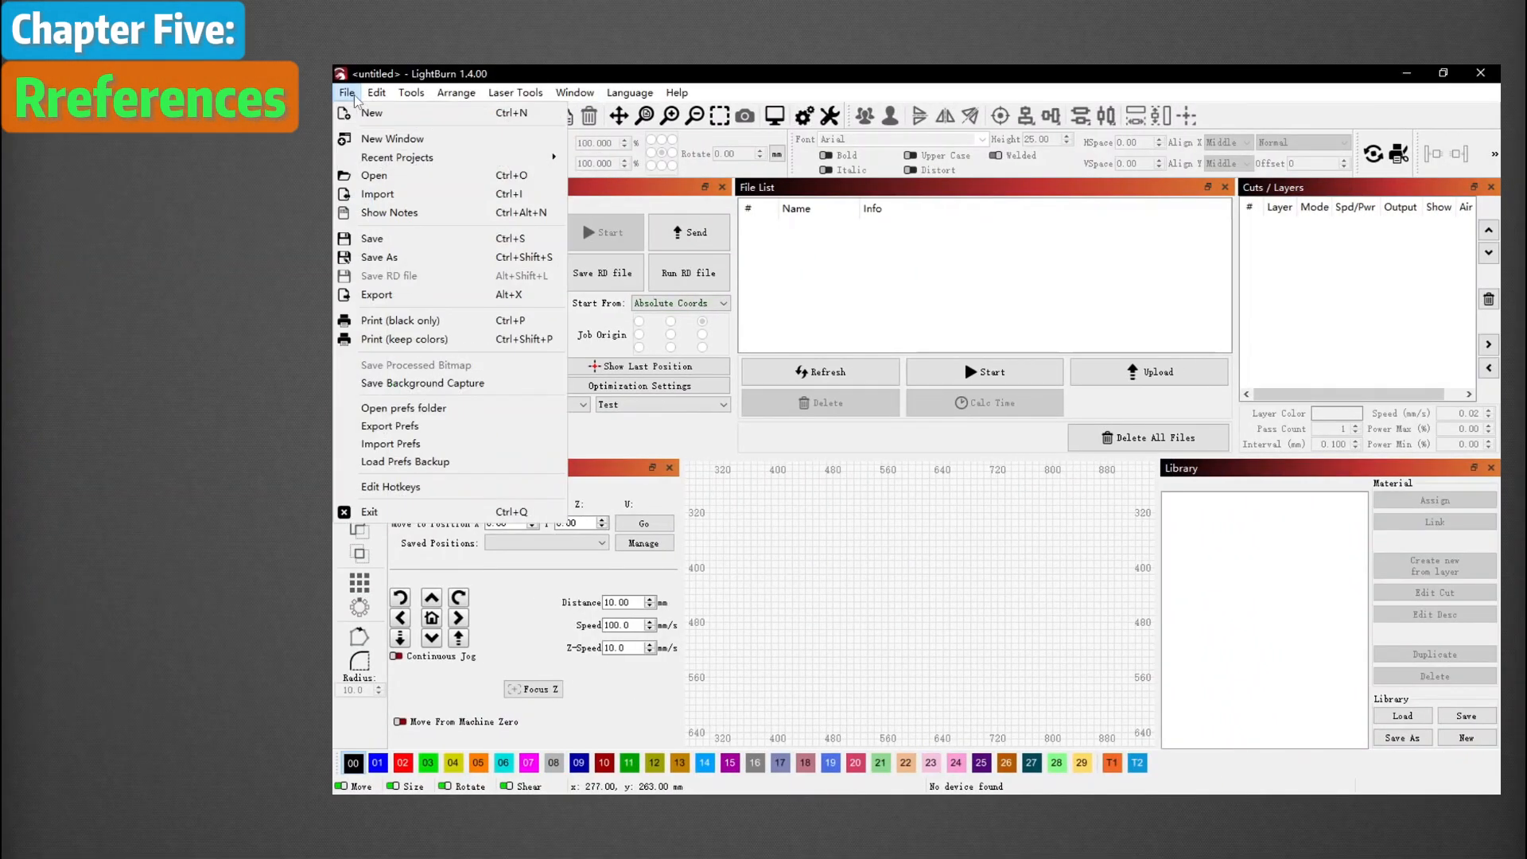
left_click(389, 426)
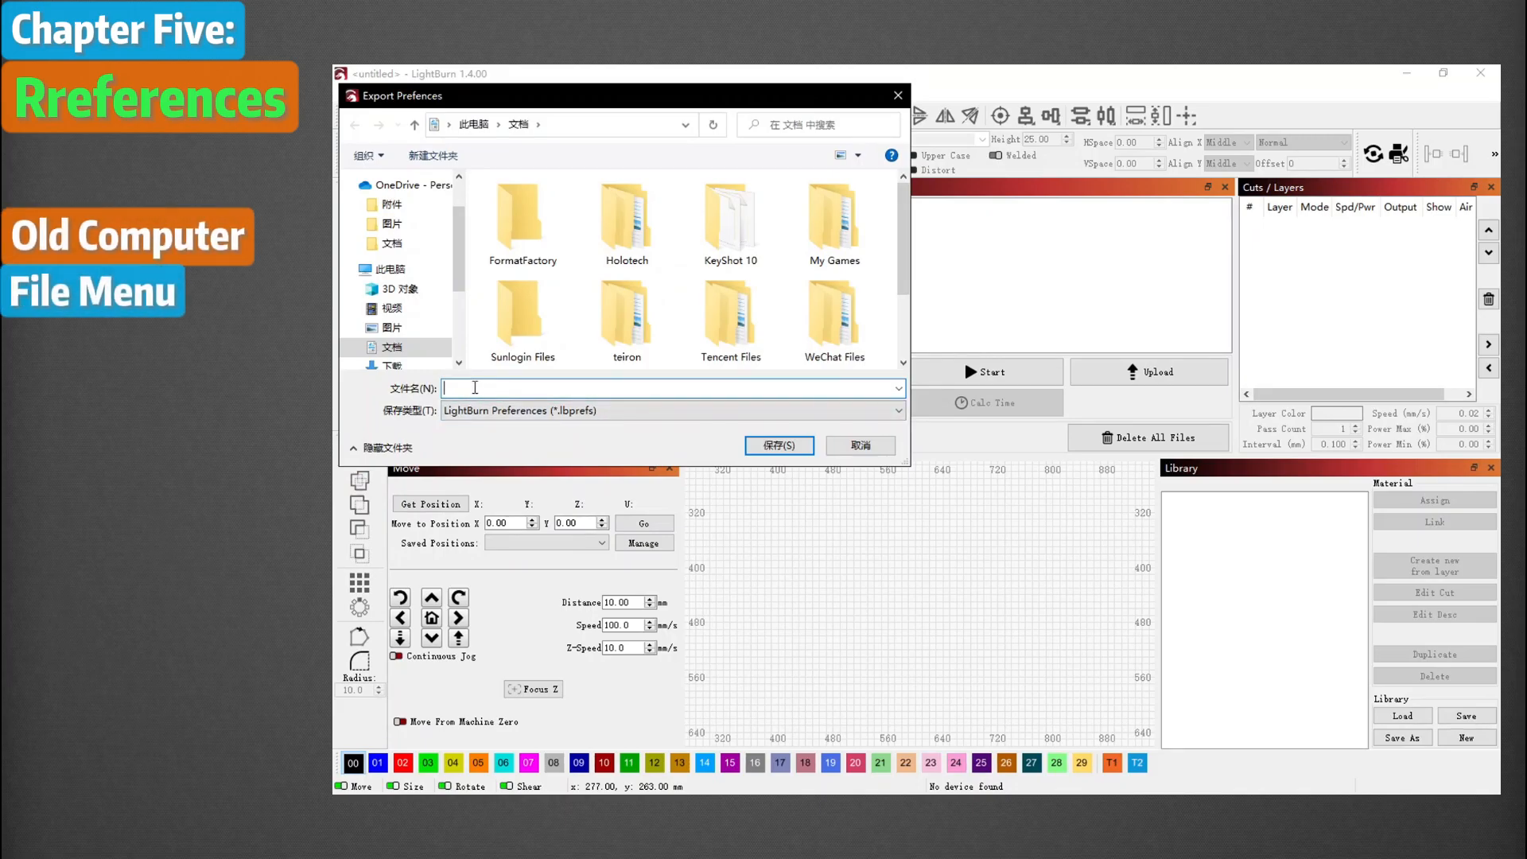
type("Test")
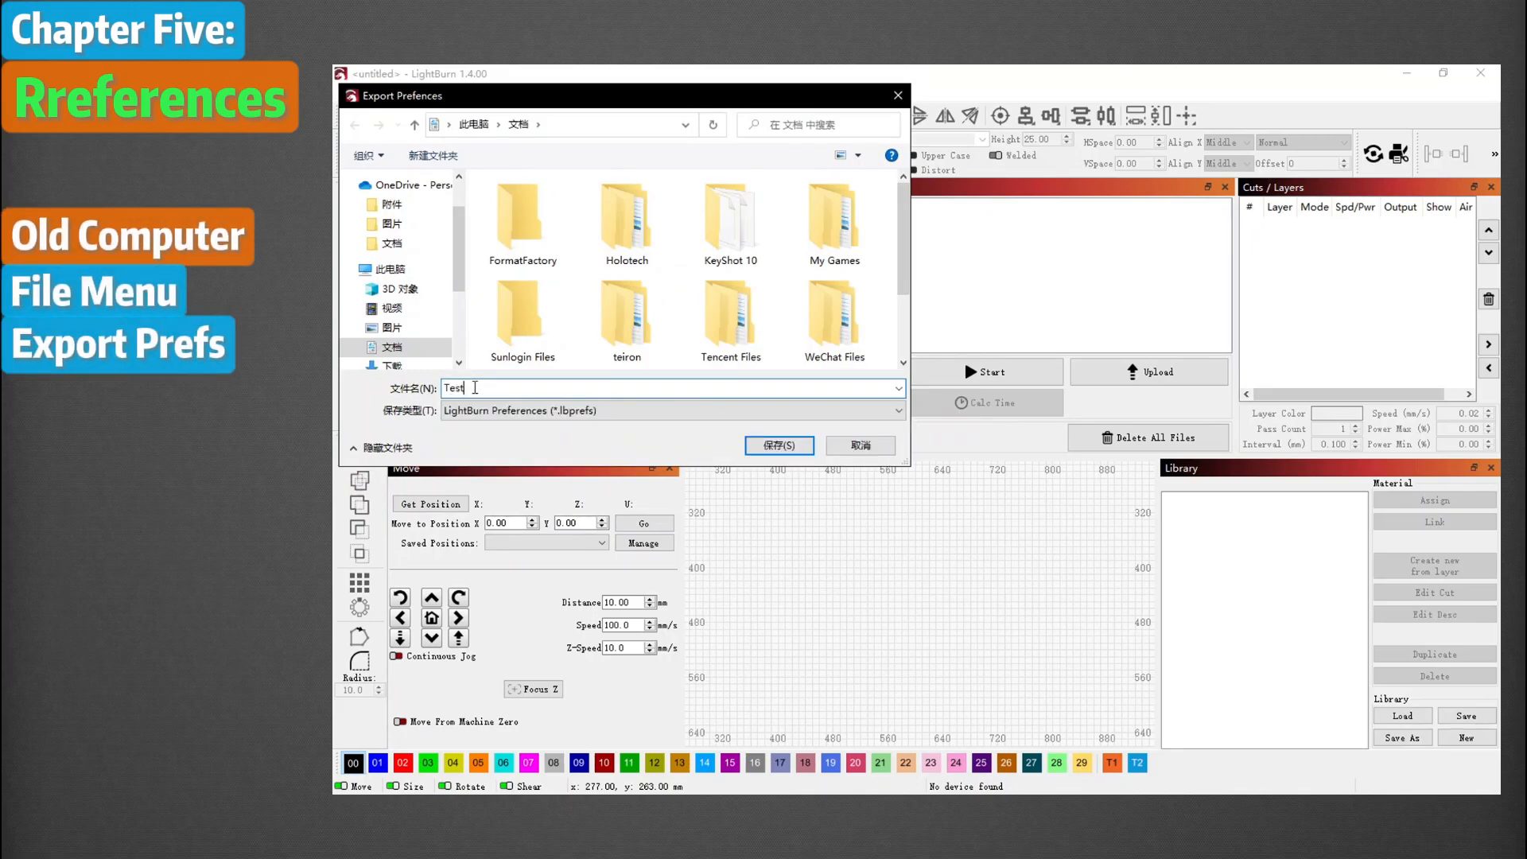
left_click(777, 446)
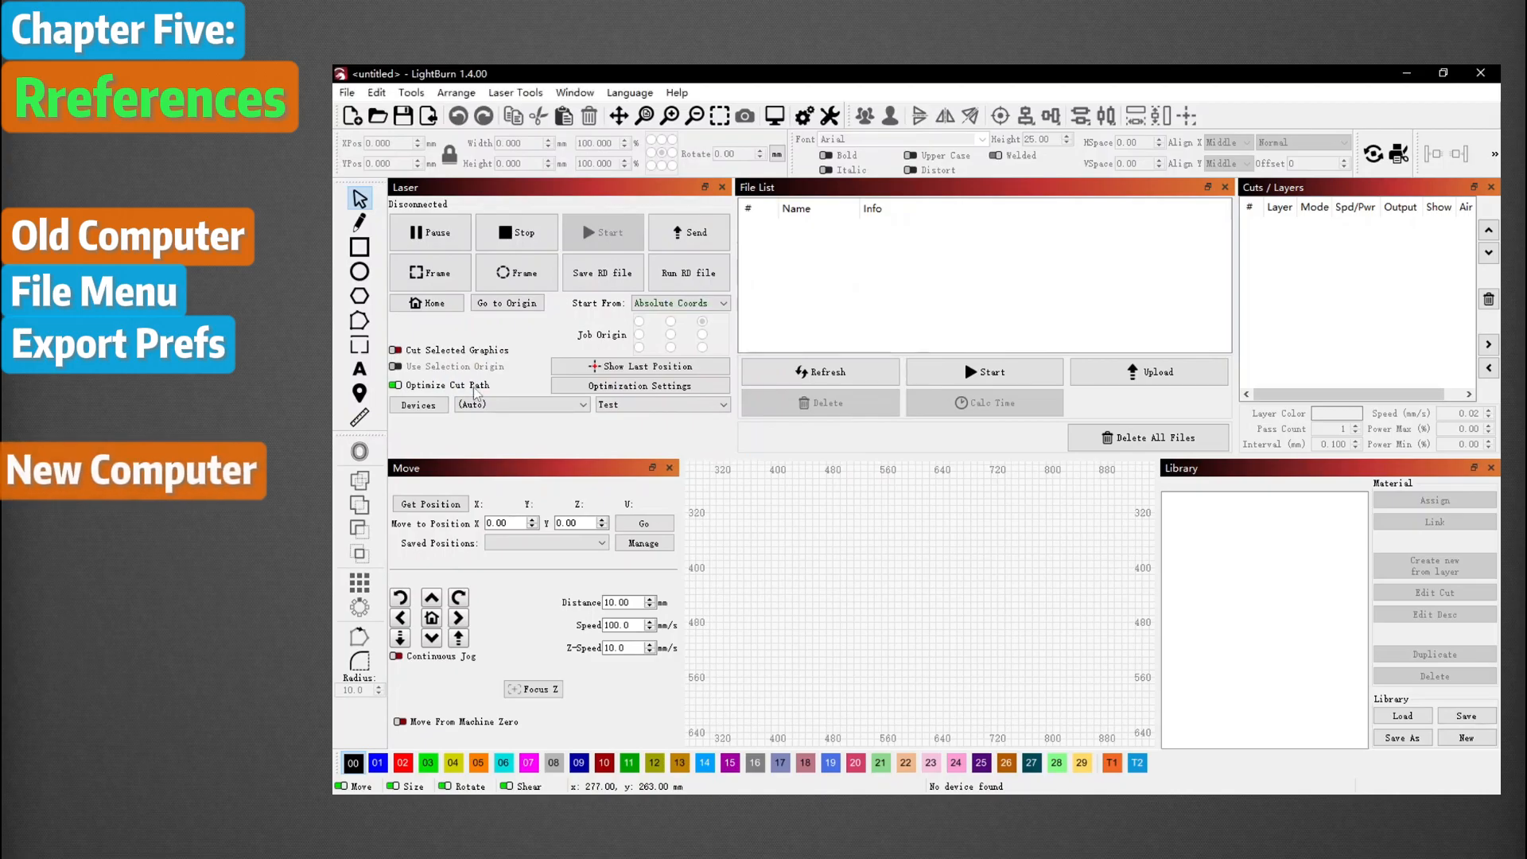